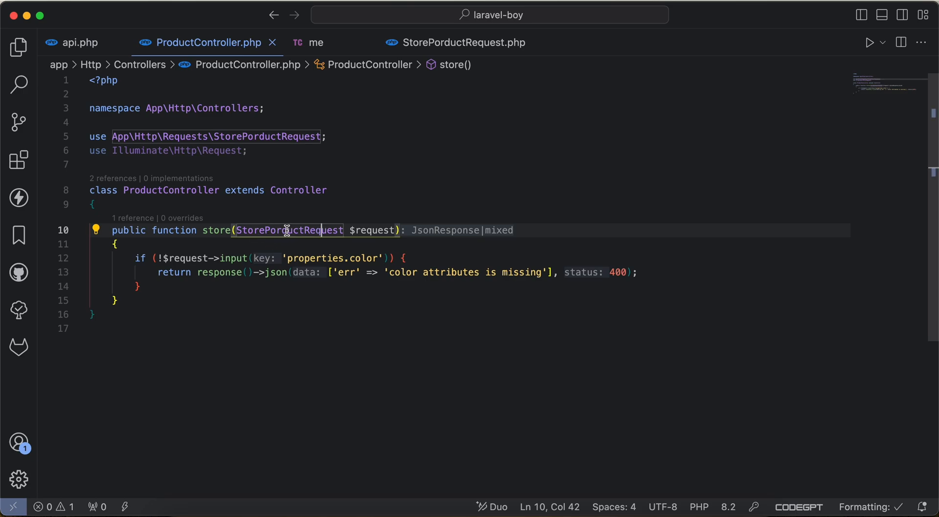
- Go from the StorePorductRequest type hint in ProductController to its rules() definition
{"action": "double_click", "coordinate": [185, 258]}
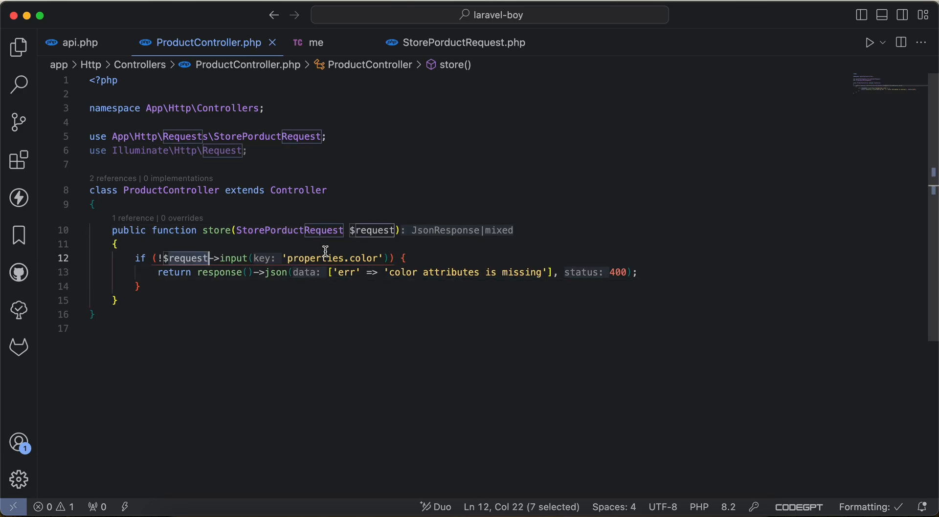
{"action": "left_click", "coordinate": [367, 259]}
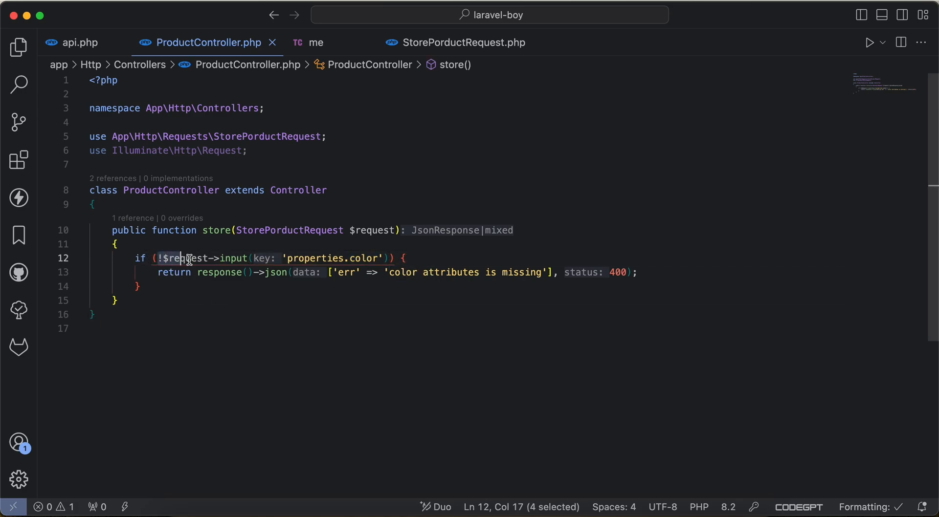
{"action": "left_click", "coordinate": [466, 43]}
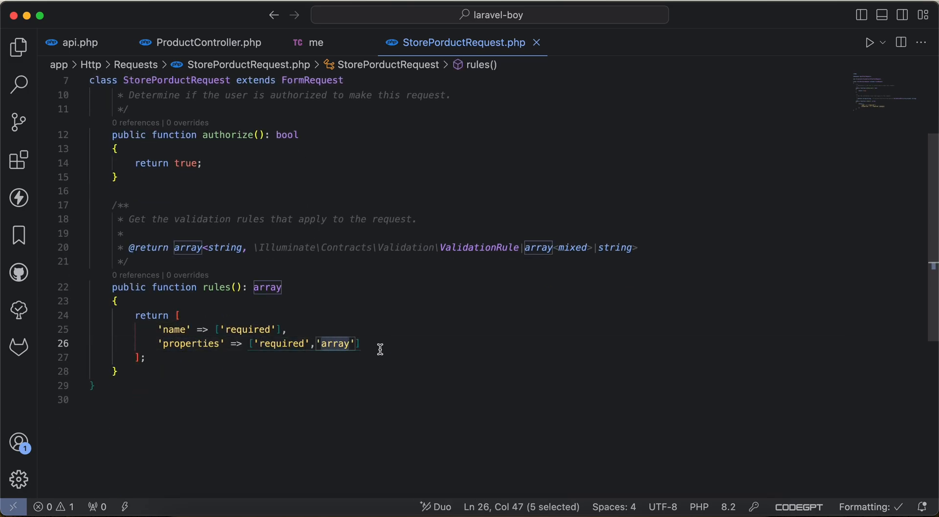
- Review the 400 'color attribute is missing' response, then return to ProductController's store method
{"action": "left_click", "coordinate": [316, 43]}
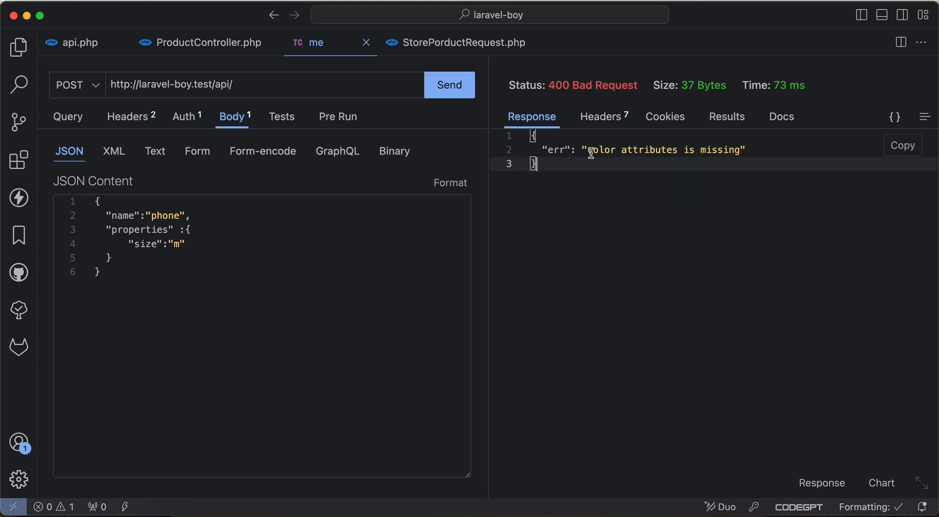
{"action": "left_click", "coordinate": [204, 43]}
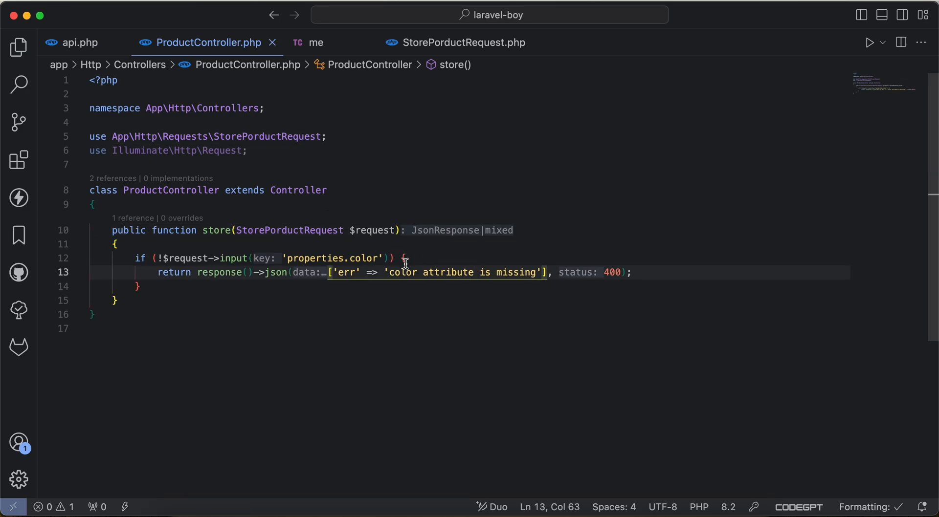
{"action": "mouse_move", "coordinate": [436, 236]}
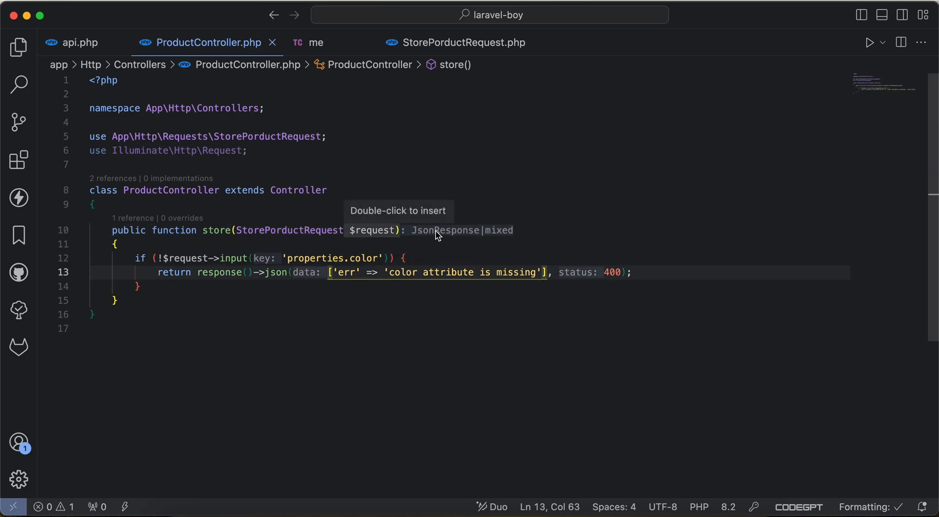
{"action": "left_click", "coordinate": [465, 46]}
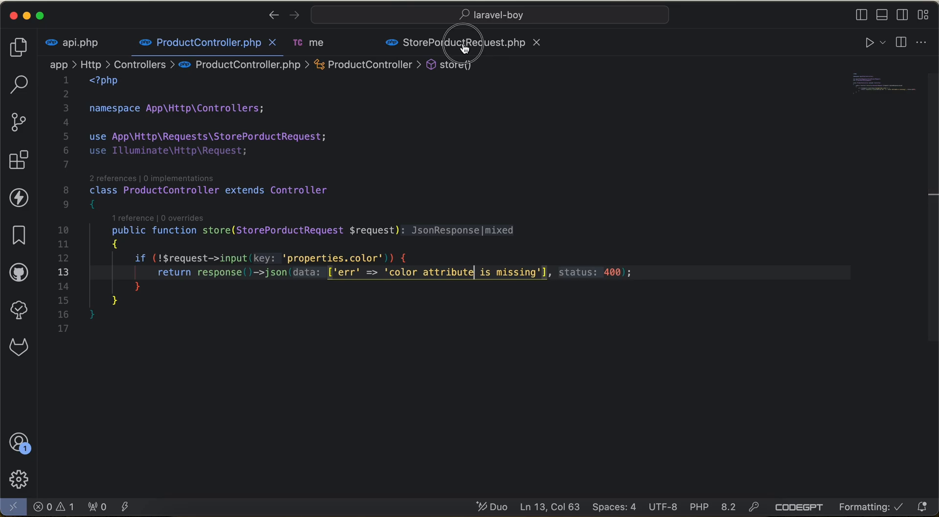
- Add 'array_required_keys:color' to the properties rule and test it, getting a 500 error
{"action": "left_click", "coordinate": [460, 43]}
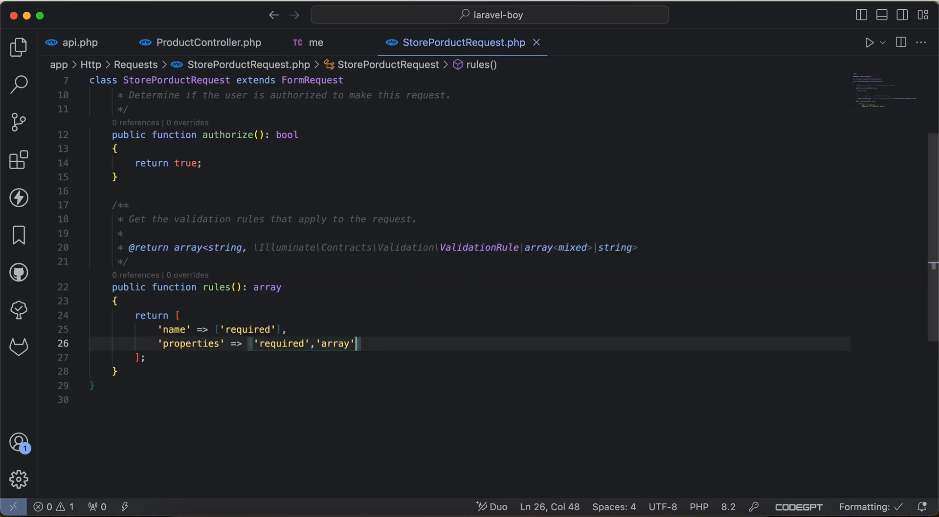
{"action": "type", "text": ",'array'"}
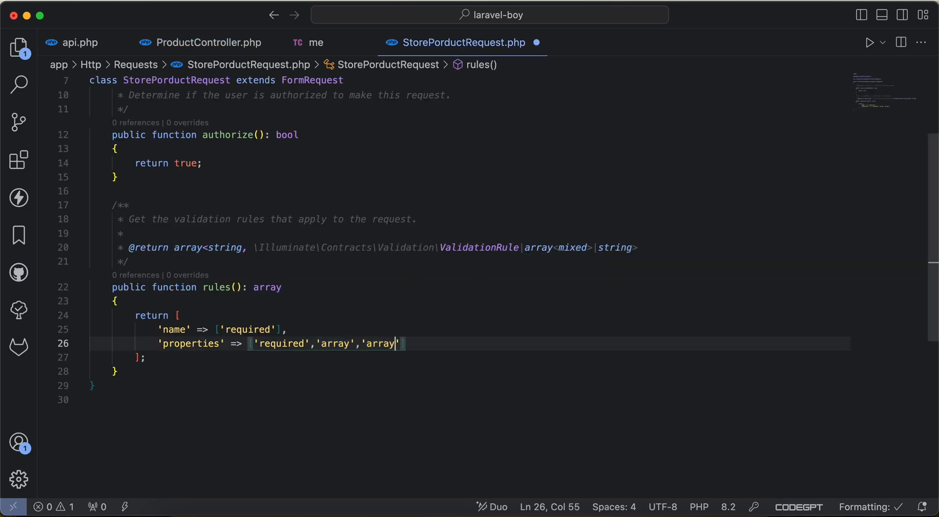
{"action": "type", "text": "_required"}
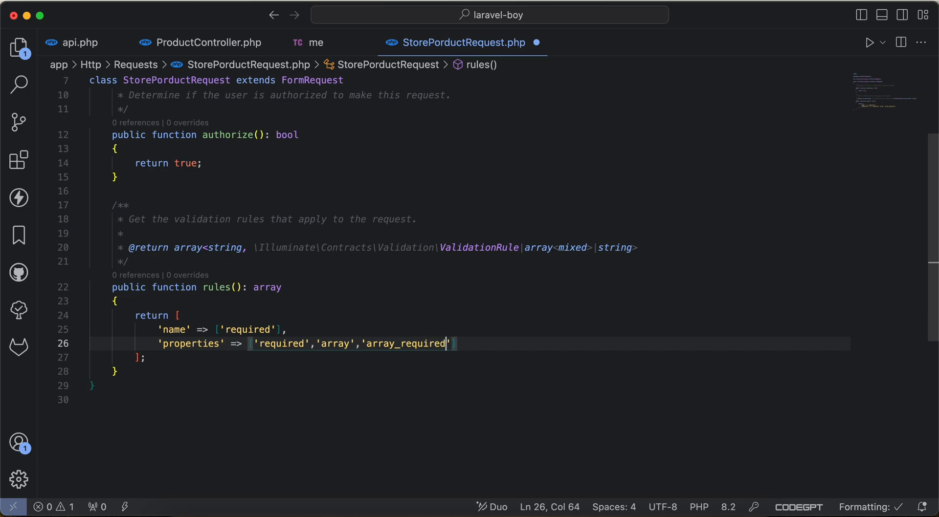
{"action": "type", "text": "_keys:"}
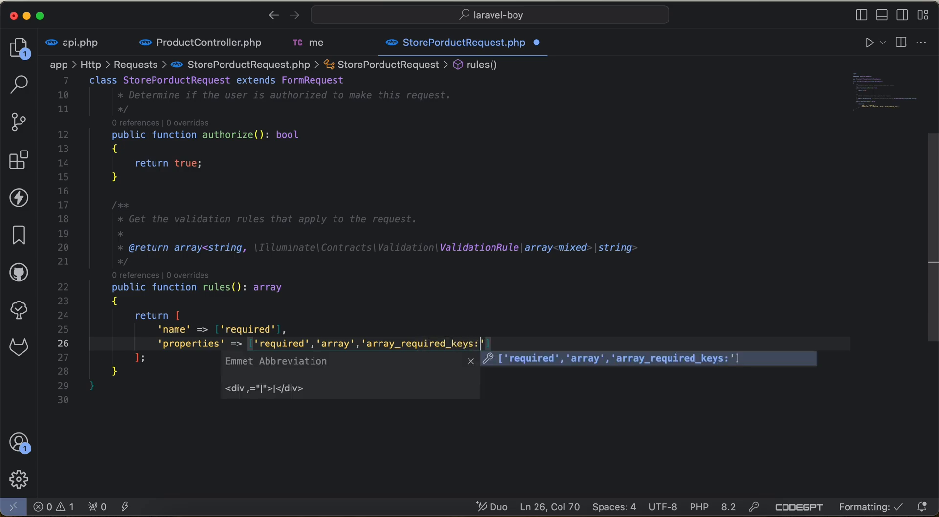
{"action": "type", "text": "color"}
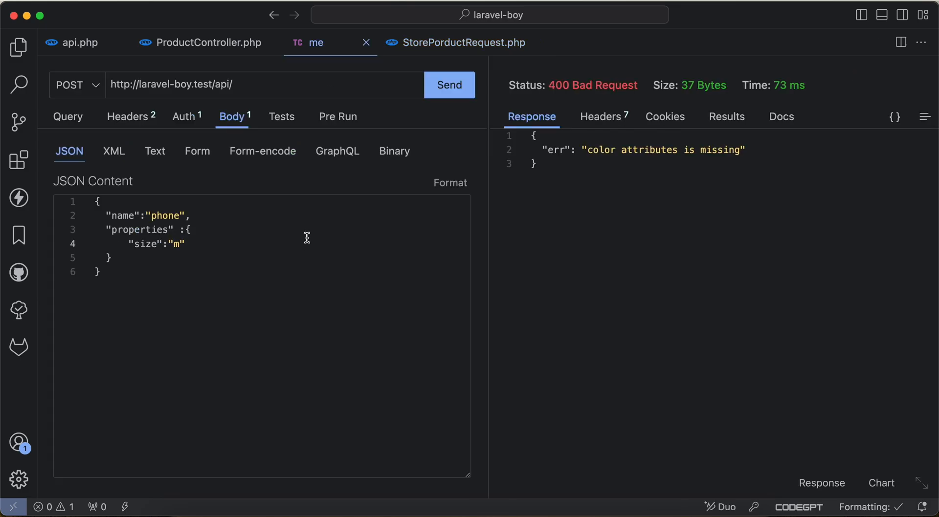
{"action": "left_click", "coordinate": [449, 86]}
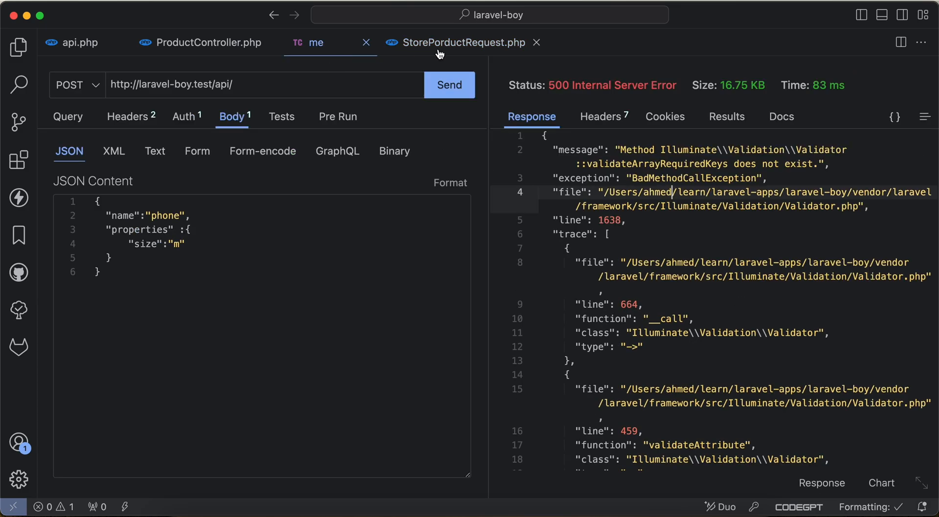
- Correct the rule name to 'required_array_keys:color'
{"action": "left_click", "coordinate": [461, 43]}
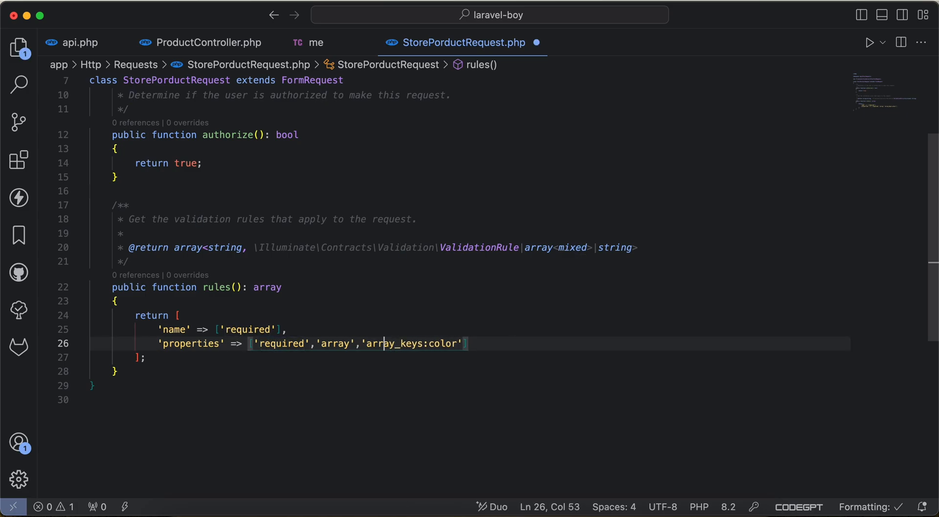
{"action": "type", "text": "required_"}
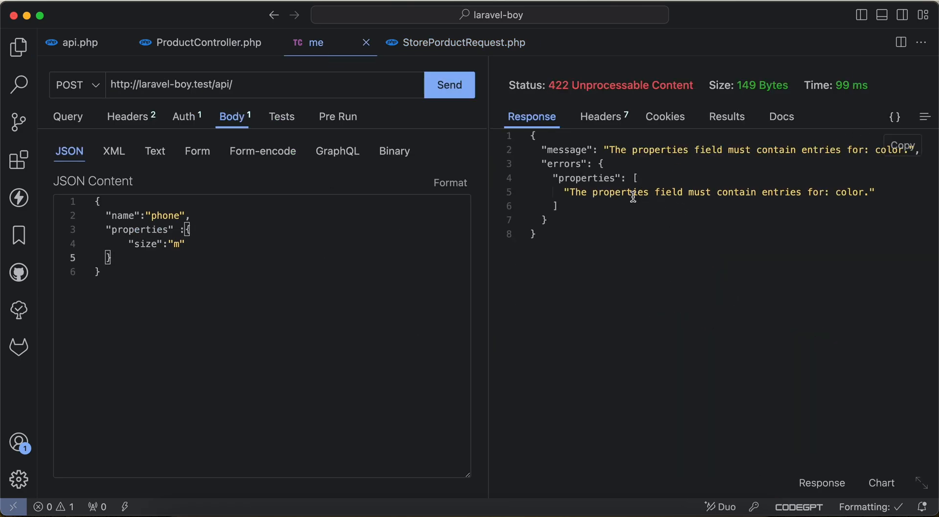
- Inspect the missing-color 422 error and resend to see the required color and size keys
{"action": "double_click", "coordinate": [850, 192]}
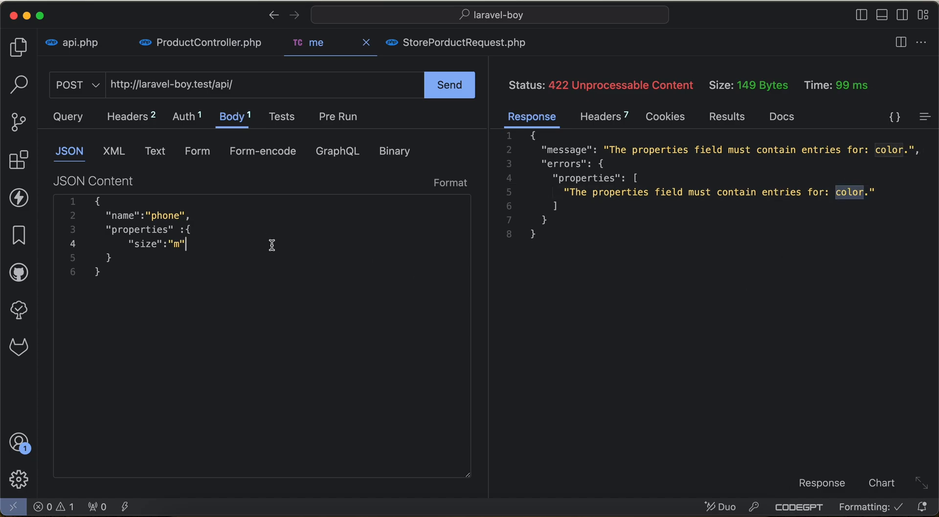
{"action": "left_click", "coordinate": [464, 43]}
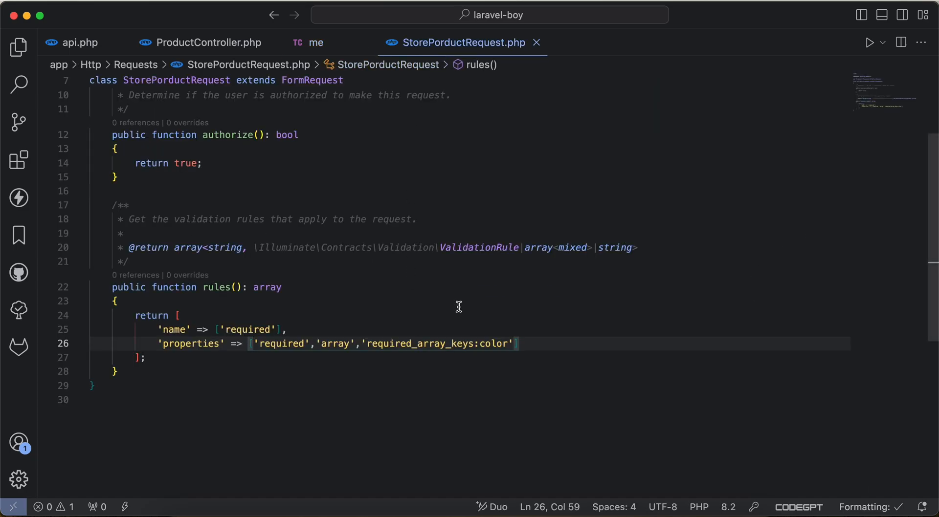
{"action": "left_click", "coordinate": [315, 43]}
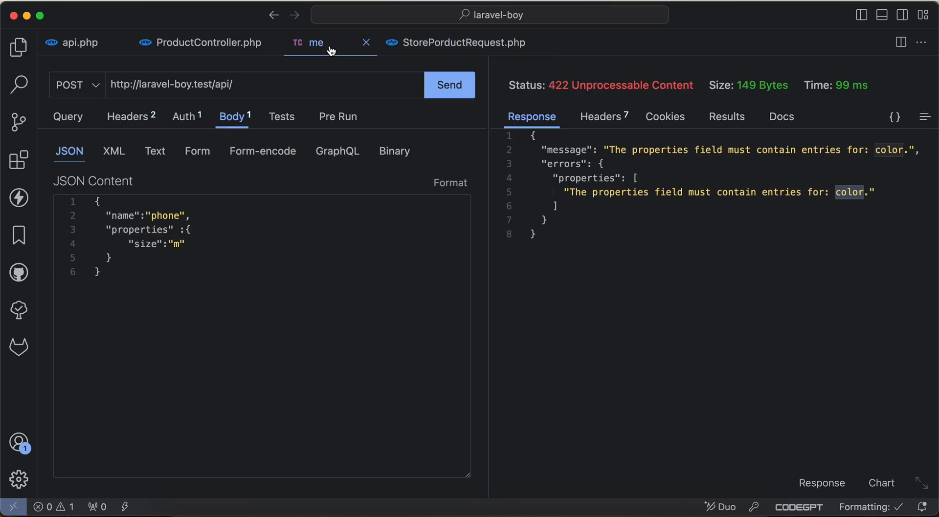
{"action": "left_click", "coordinate": [450, 85]}
{"action": "type", "text": "\"color\":"}
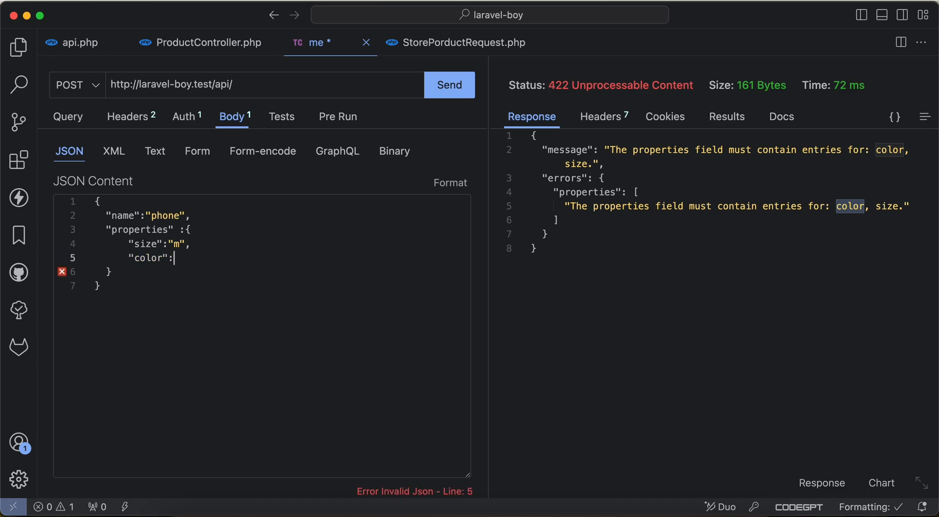
- Add "color":"red" under properties in the JSON body and send the request
{"action": "type", "text": "\"red\""}
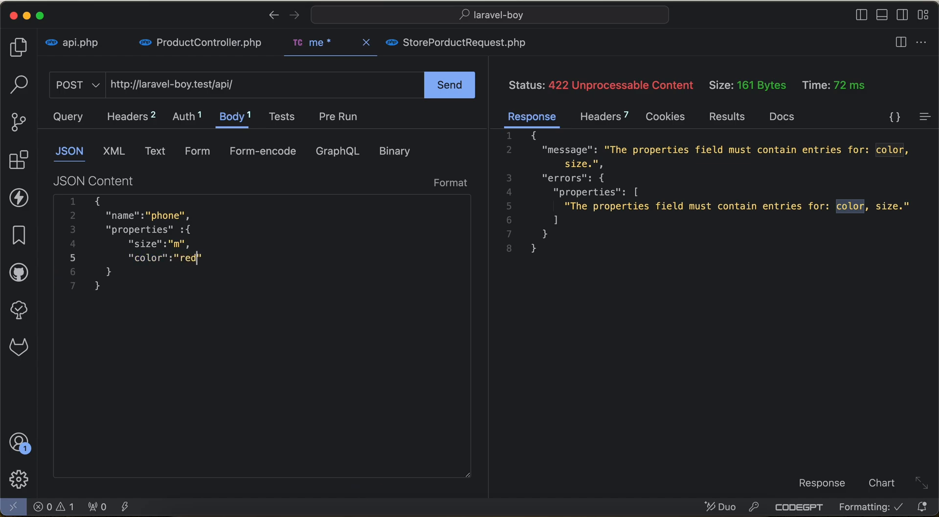
{"action": "left_click", "coordinate": [450, 85]}
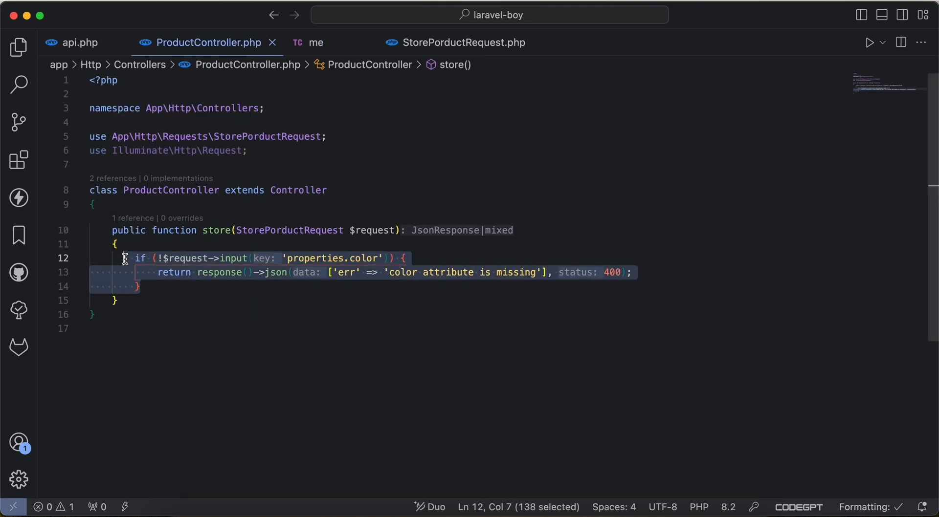
- Confirm the color-and-size request returns 200 OK, then select the properties rule line in StorePorductRequest
{"action": "left_click", "coordinate": [315, 43]}
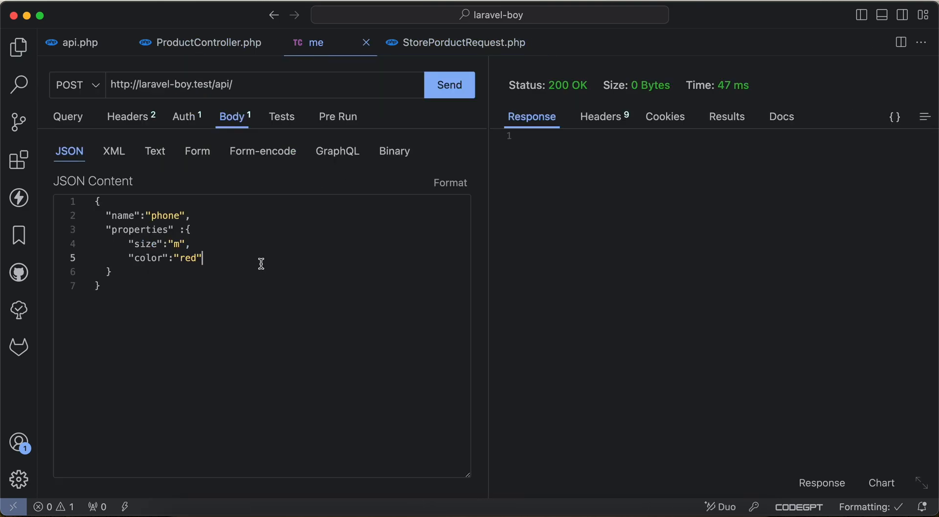
{"action": "left_click", "coordinate": [466, 43]}
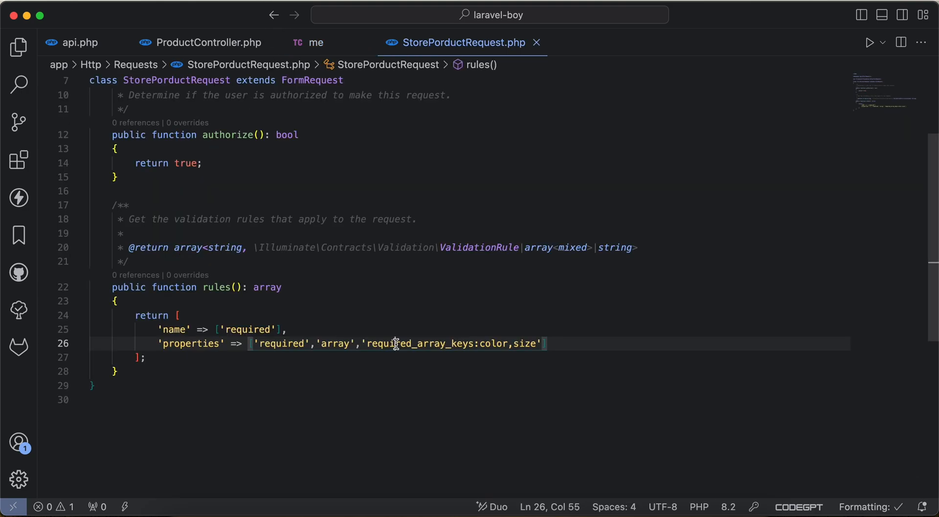
{"action": "left_click_drag", "start_coordinate": [366, 343], "coordinate": [535, 343]}
{"action": "type", "text": ","}
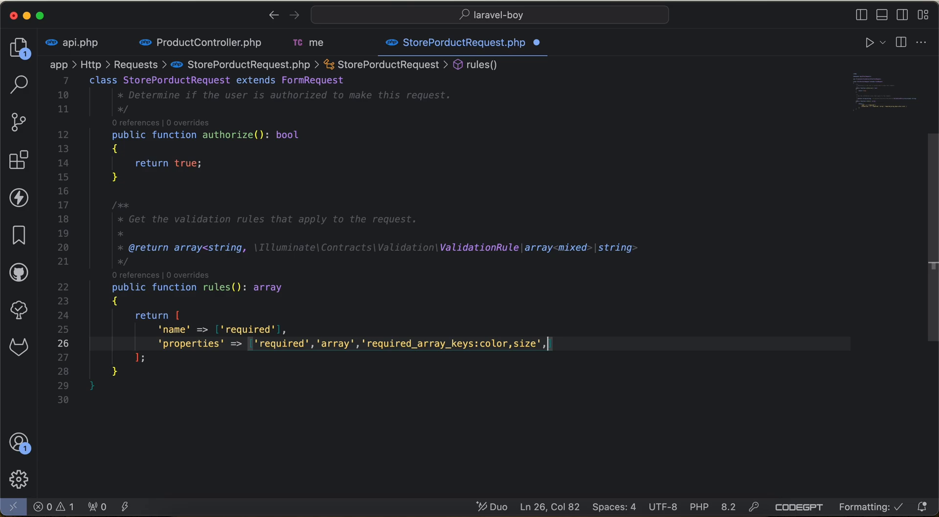
- Add 'features' => ['required','array','contains:material'] after the properties rule and save
{"action": "type", "text": "]"}
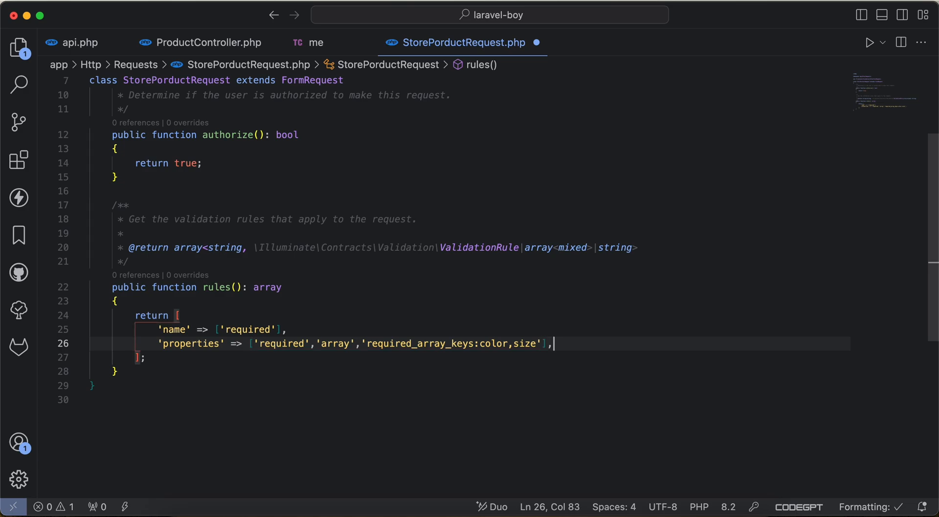
{"action": "type", "text": "'feat"}
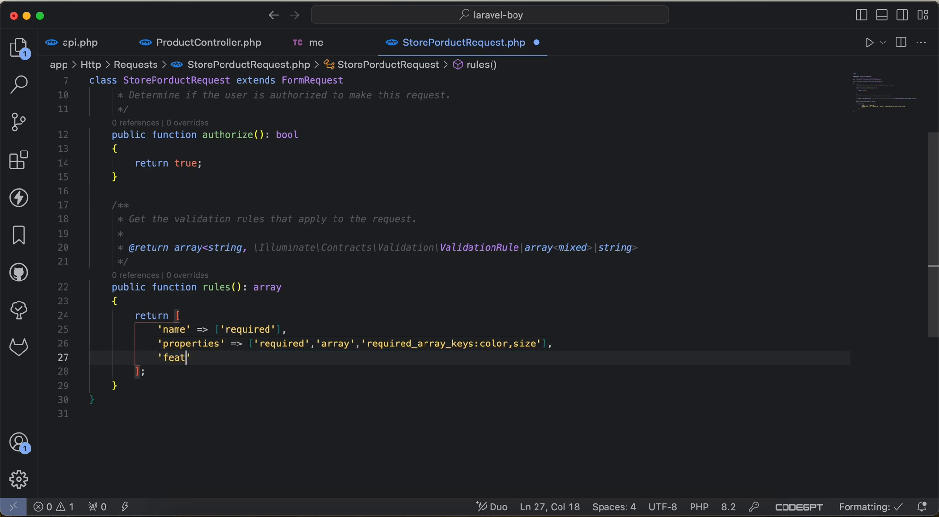
{"action": "type", "text": "ures' => []"}
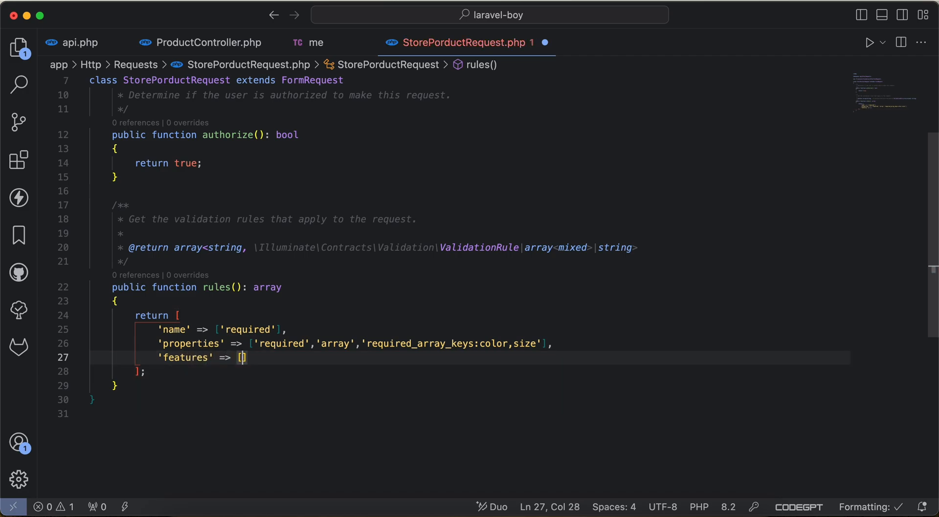
{"action": "type", "text": "'required','a"}
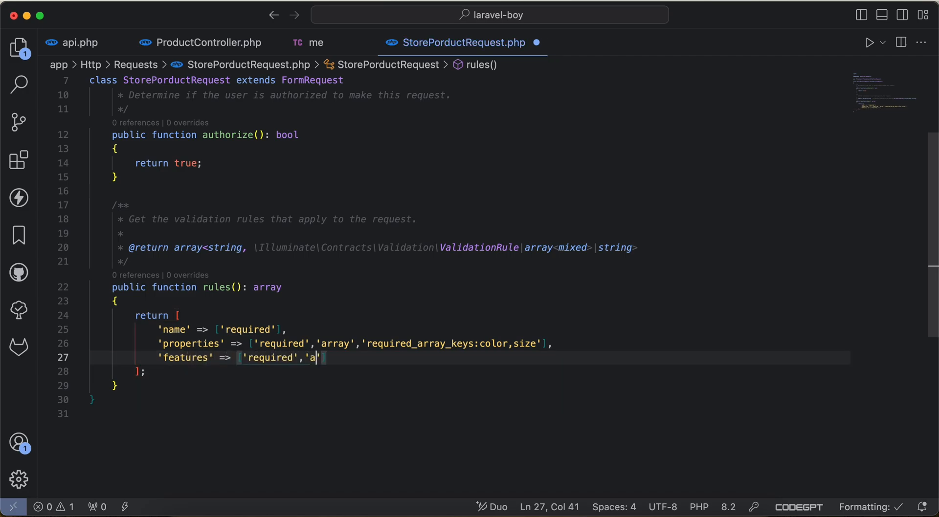
{"action": "type", "text": "rray',"}
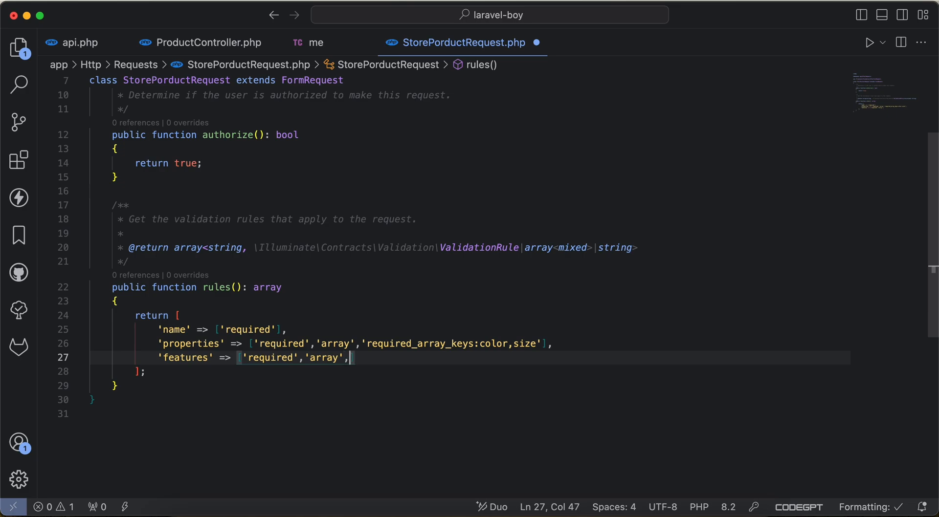
{"action": "type", "text": "'co'"}
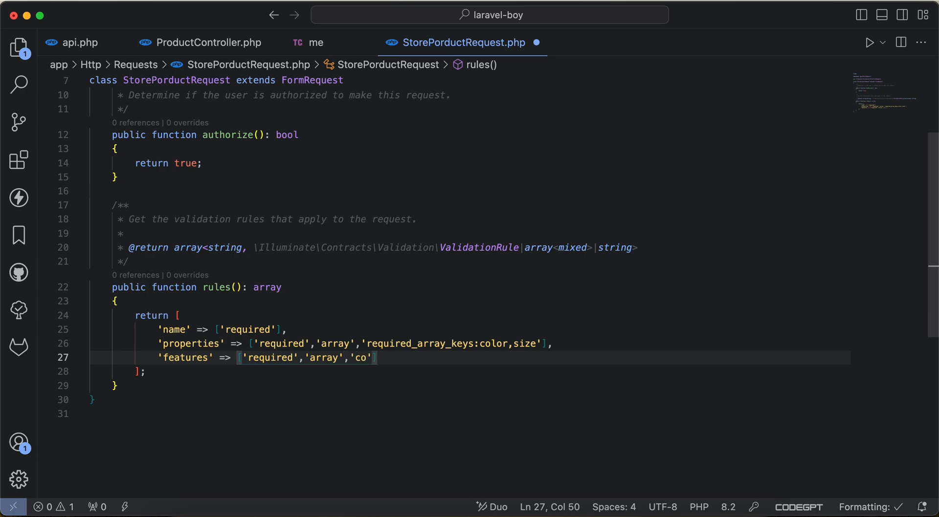
{"action": "type", "text": "ntains:material"}
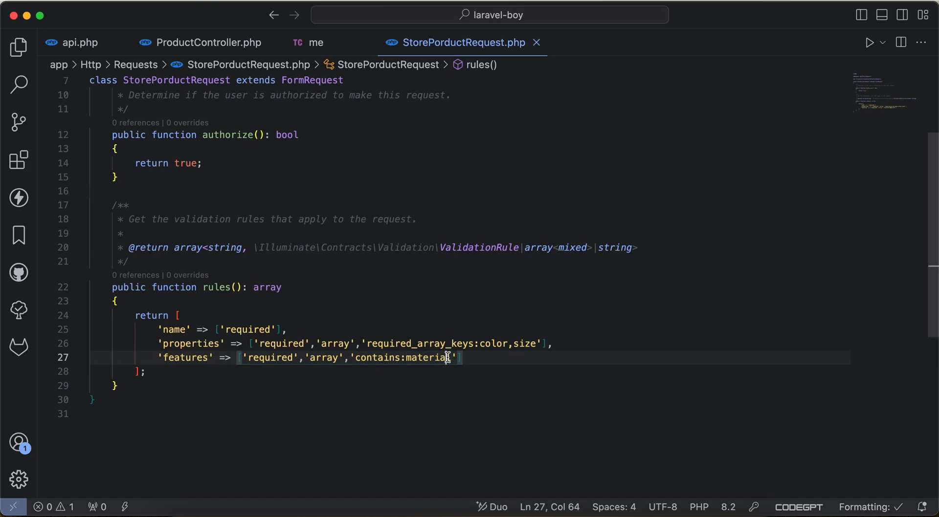
{"action": "left_click", "coordinate": [315, 43]}
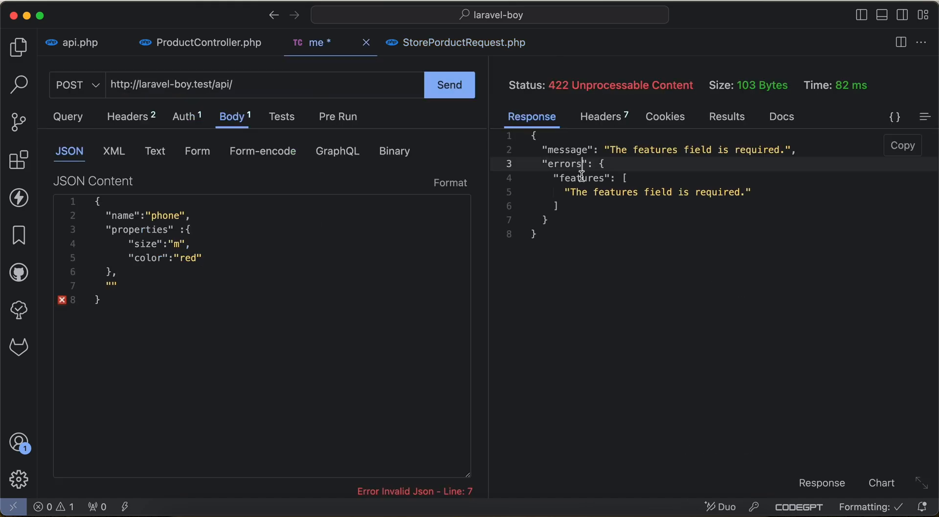
- Add "features":["price","material"] to the body and send, getting 200 OK
{"action": "type", "text": "\"features\":[\"\"]"}
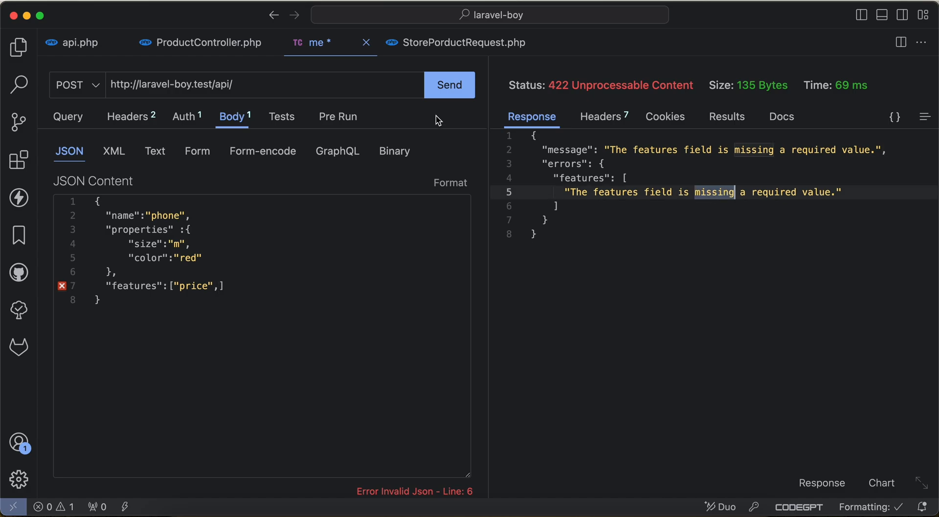
{"action": "left_click", "coordinate": [464, 43]}
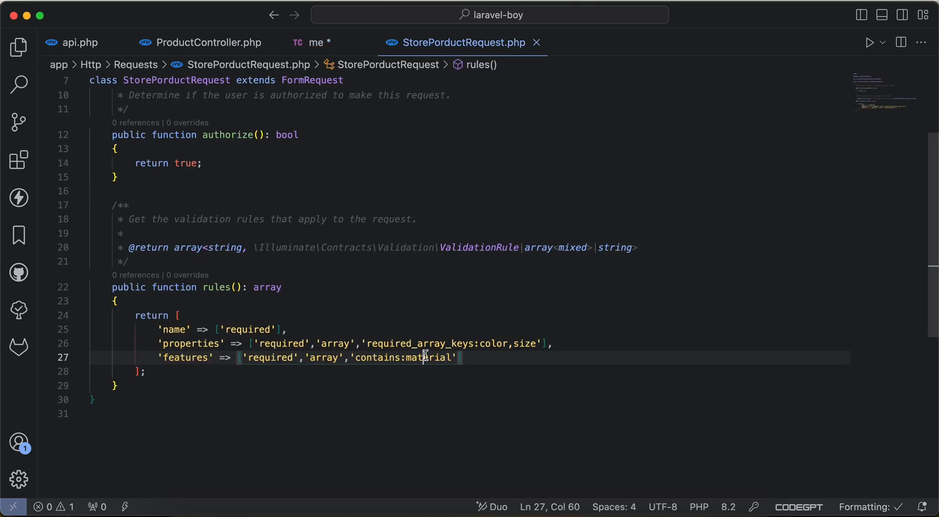
{"action": "left_click", "coordinate": [317, 43]}
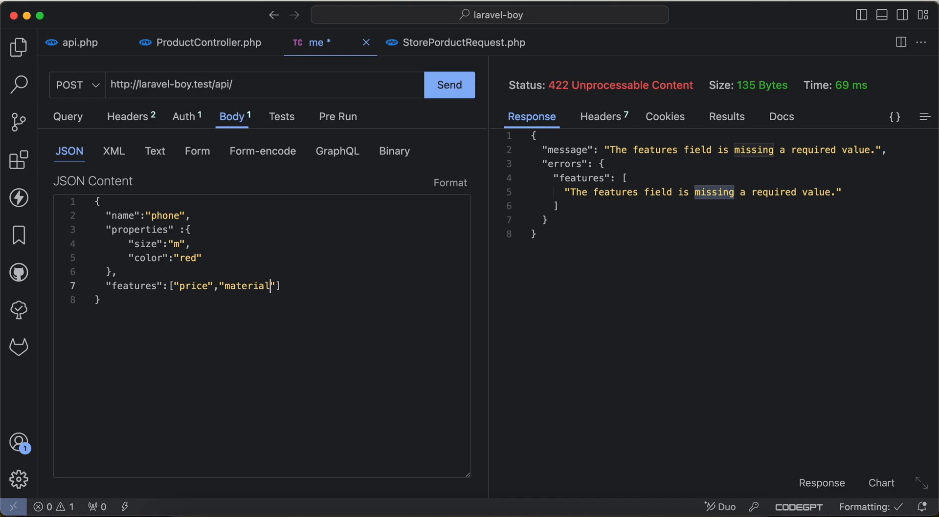
{"action": "left_click", "coordinate": [450, 85]}
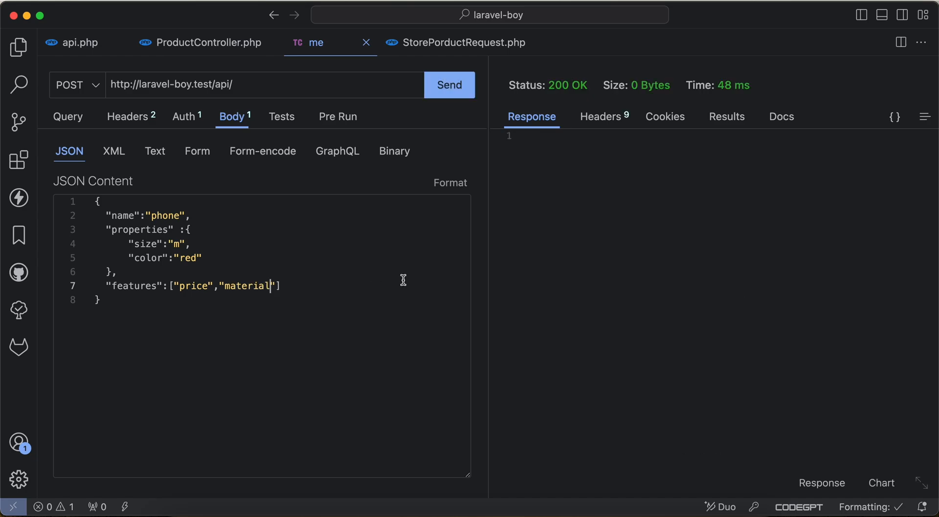
{"action": "left_click", "coordinate": [464, 43]}
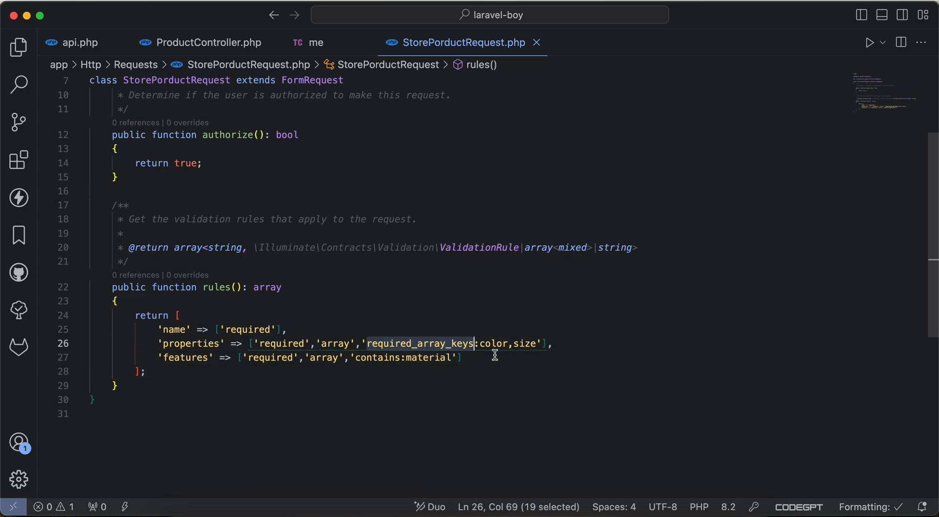
- Add a trailing comma after the features rule, try a 'properties.color' line, and save
{"action": "double_click", "coordinate": [496, 344]}
{"action": "type", "text": ","}
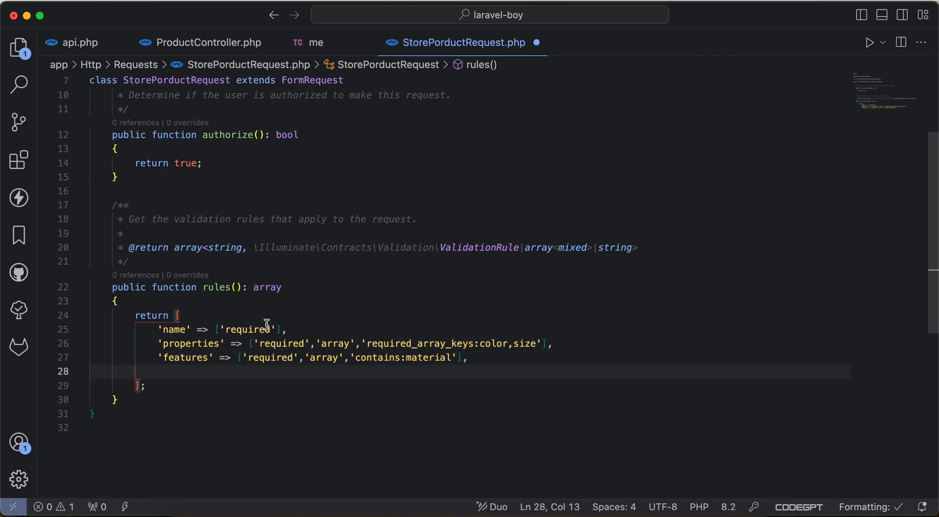
{"action": "type", "text": "'properties.color"}
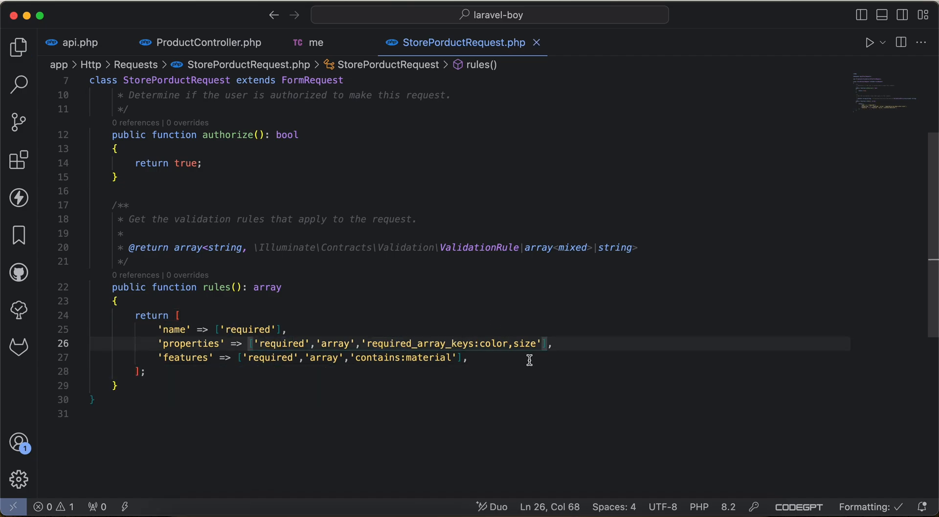
{"action": "mouse_move", "coordinate": [520, 371]}
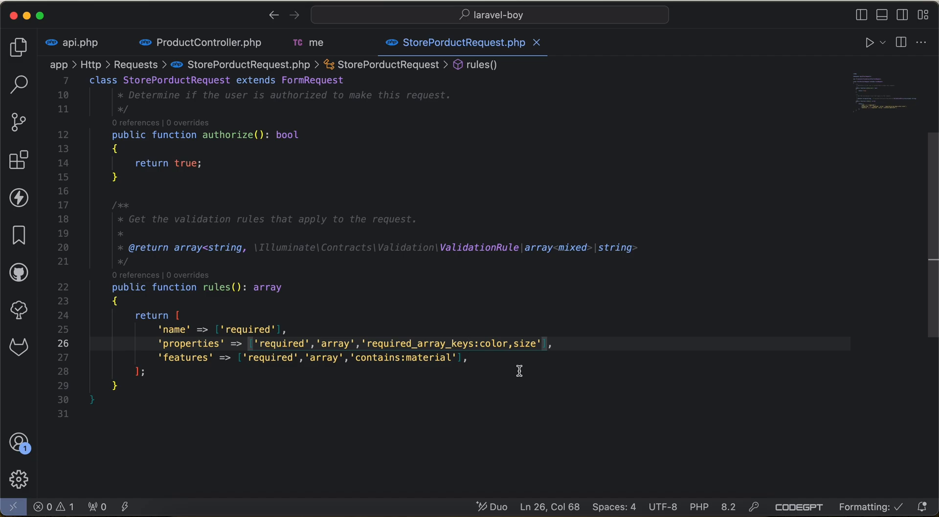